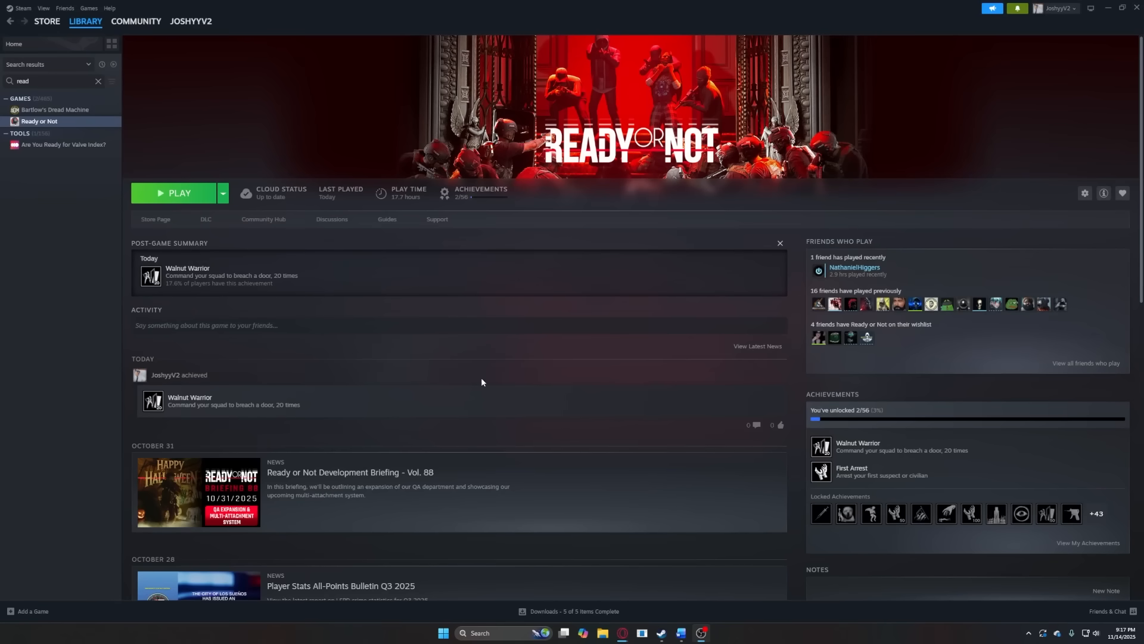
mouse_move(71, 332)
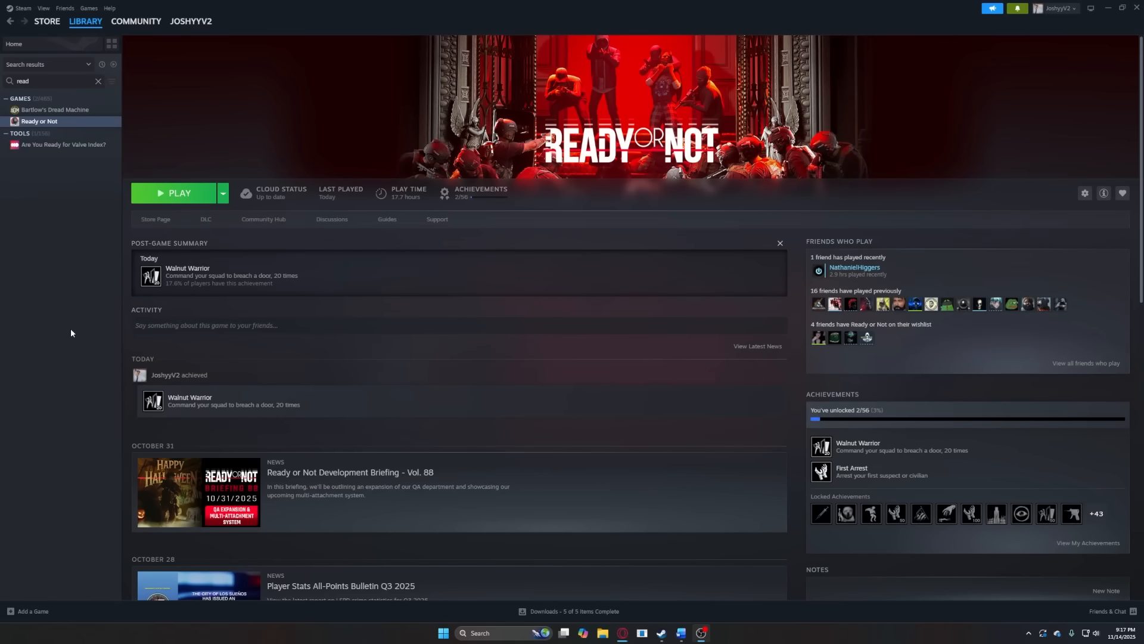
mouse_move(187, 212)
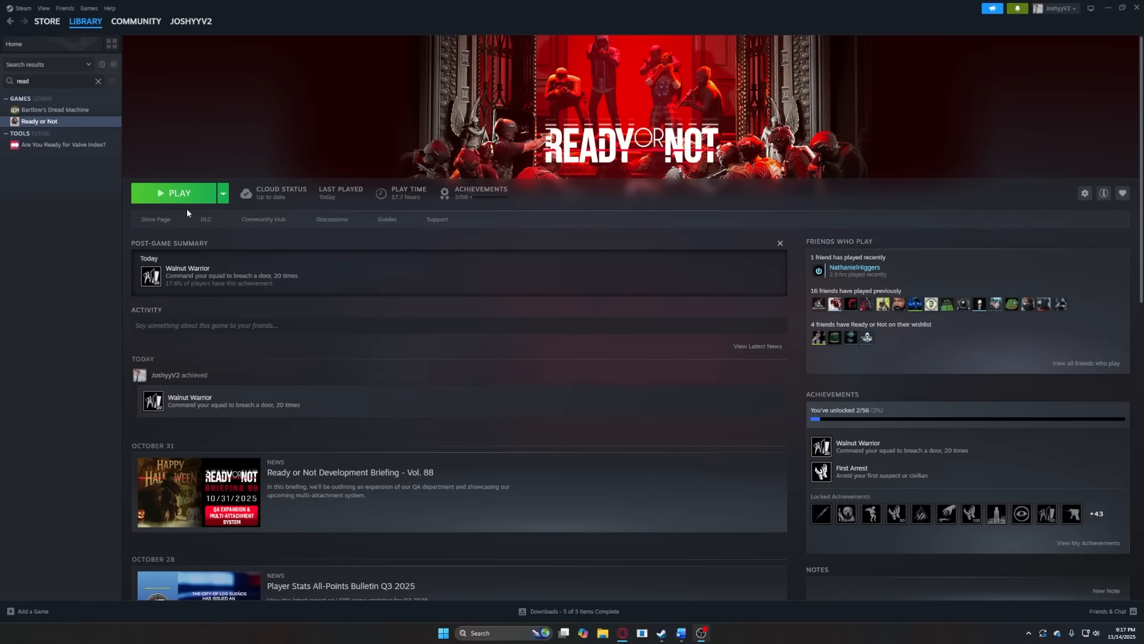
mouse_move(229, 235)
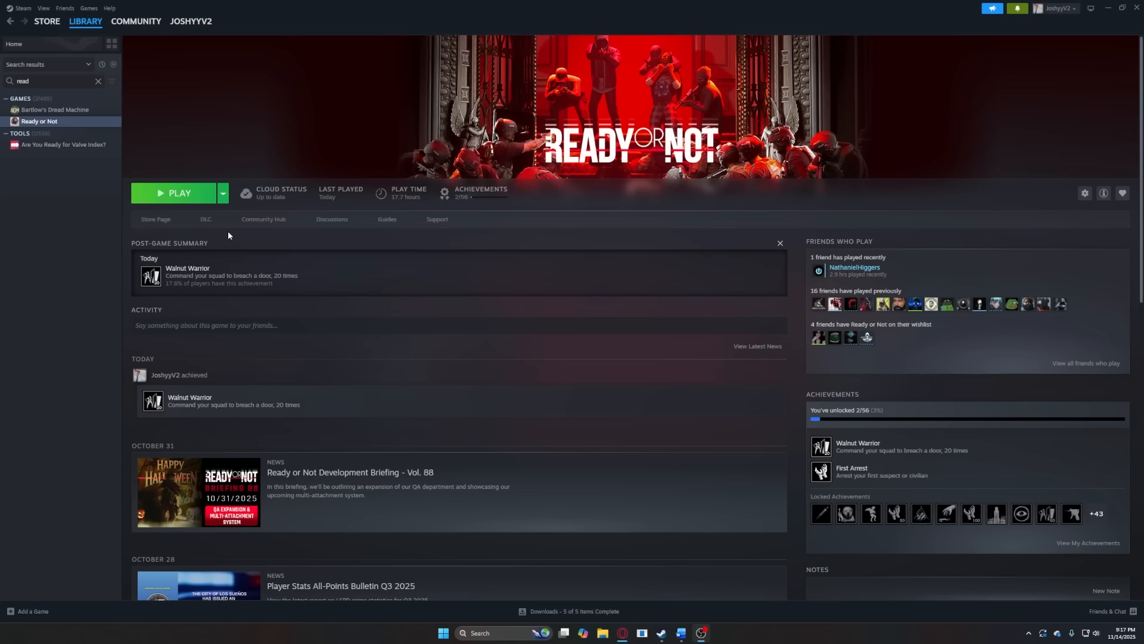
mouse_move(518, 349)
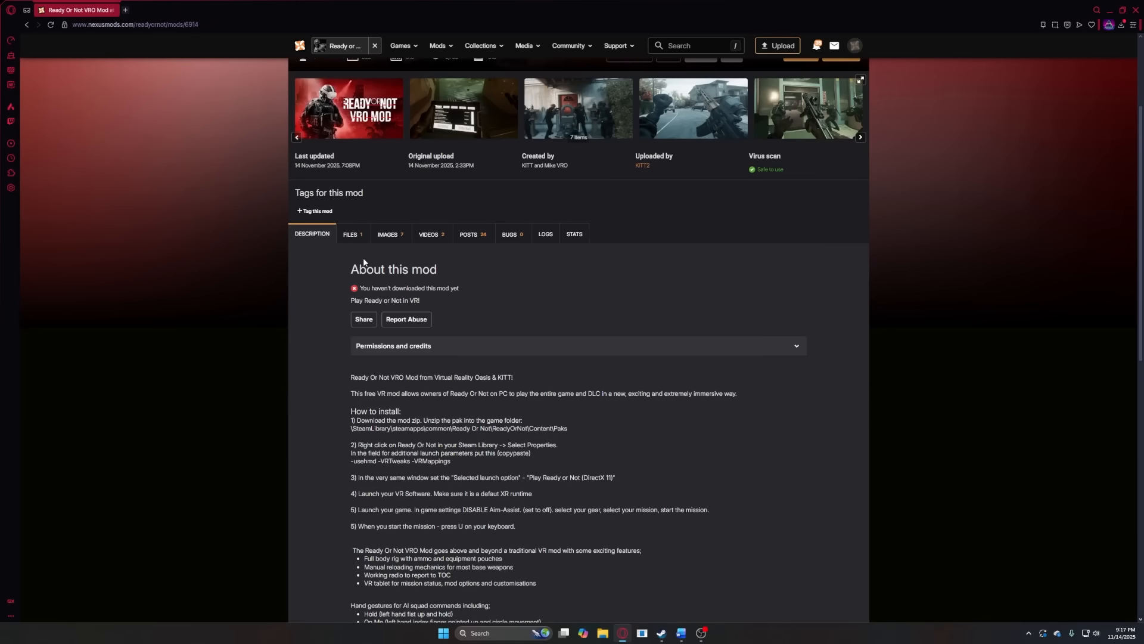
Show the VRO mod's Files list with the main pakchunk98-VR_OR_NOT_P download.
click(351, 235)
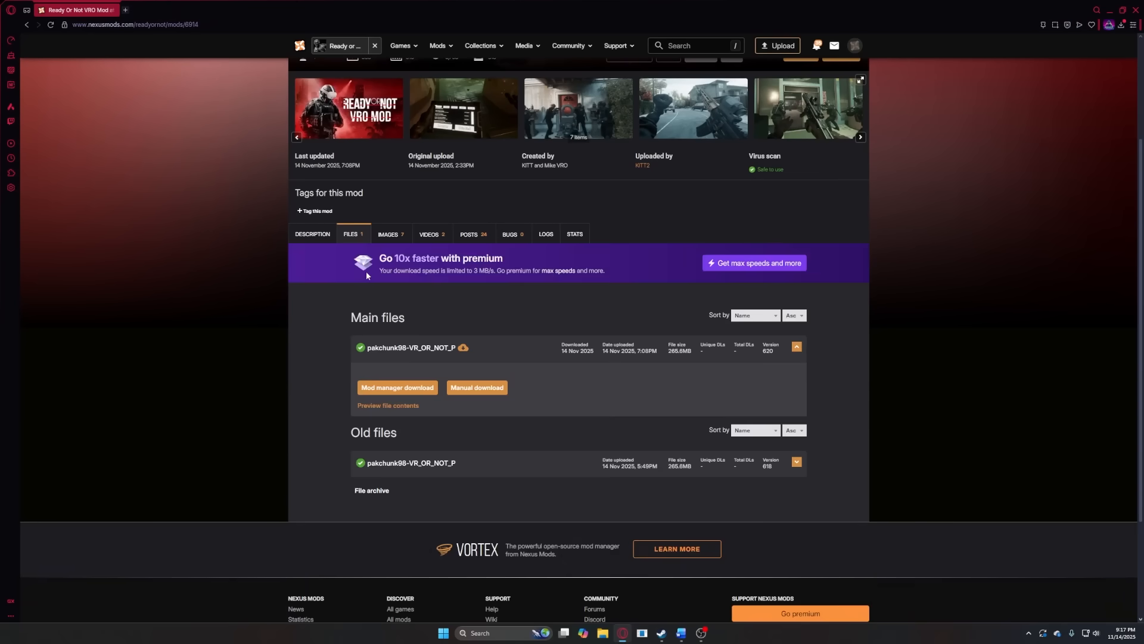
mouse_move(477, 386)
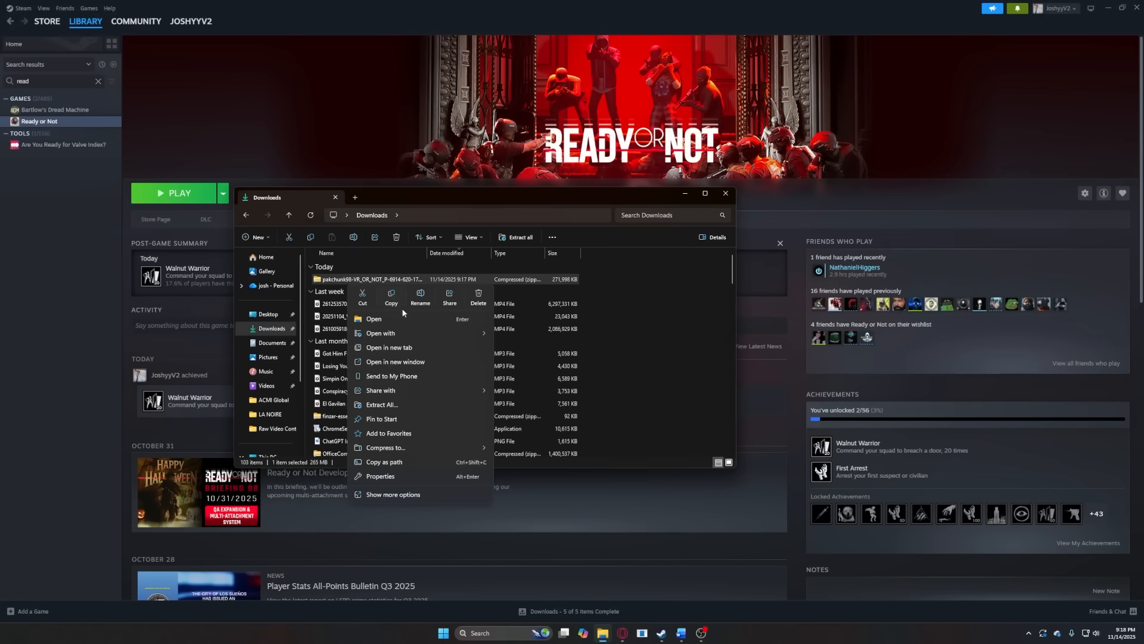
Extract the downloaded pakchunk98-VR_OR_NOT_P zip to its default folder.
click(381, 406)
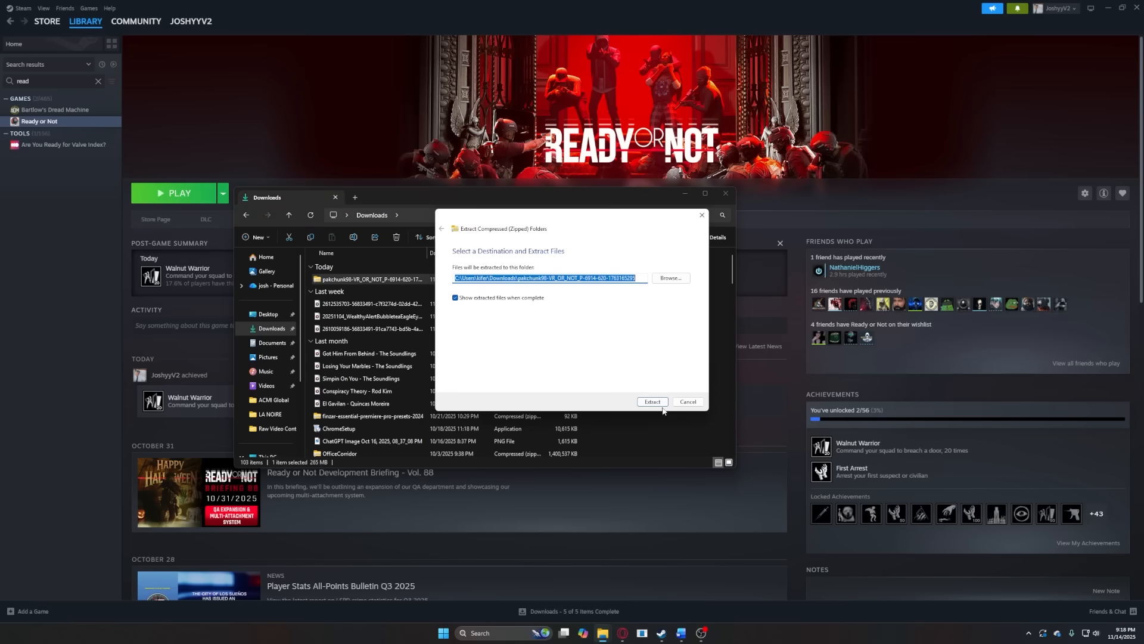
click(650, 402)
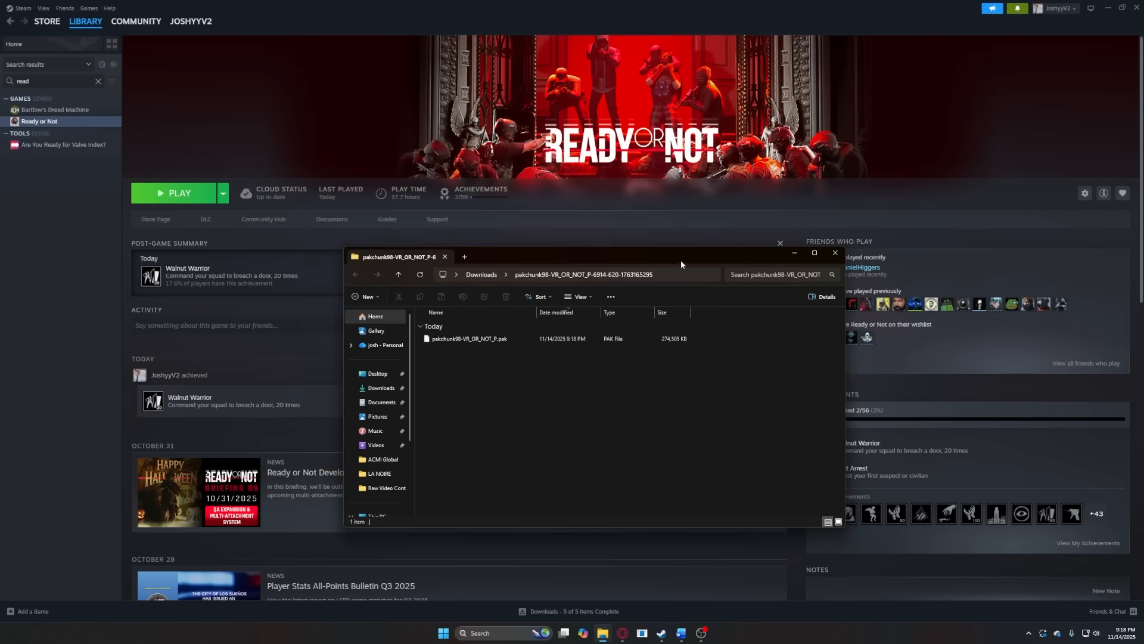
Reach Ready or Not's Installed Files properties via Betas and Updates pages.
right_click(39, 122)
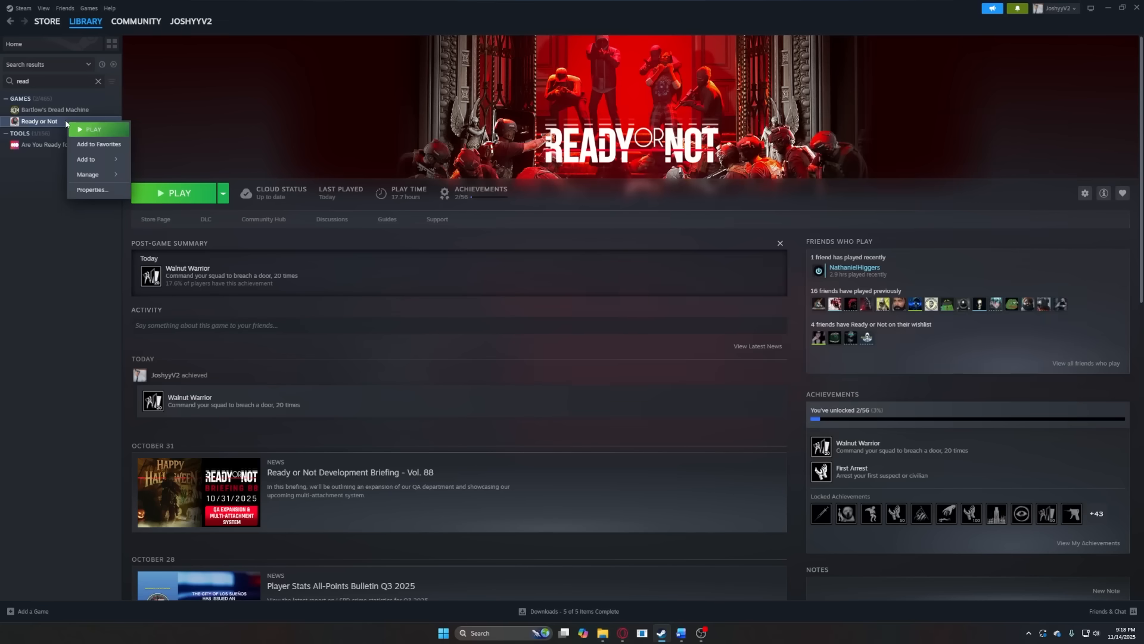
click(91, 189)
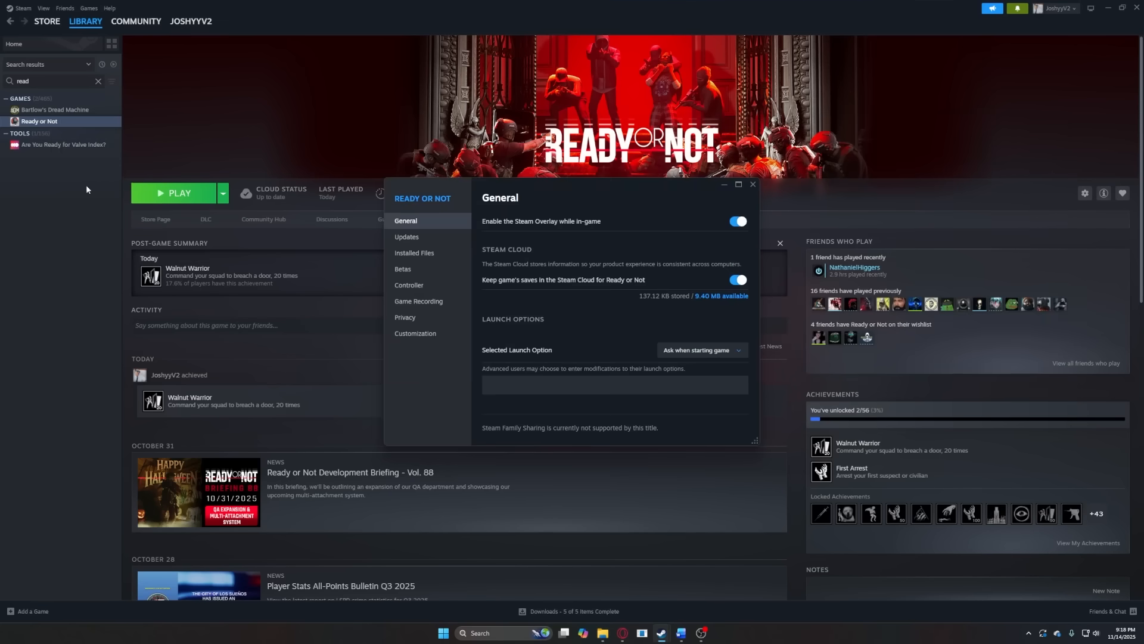
click(402, 268)
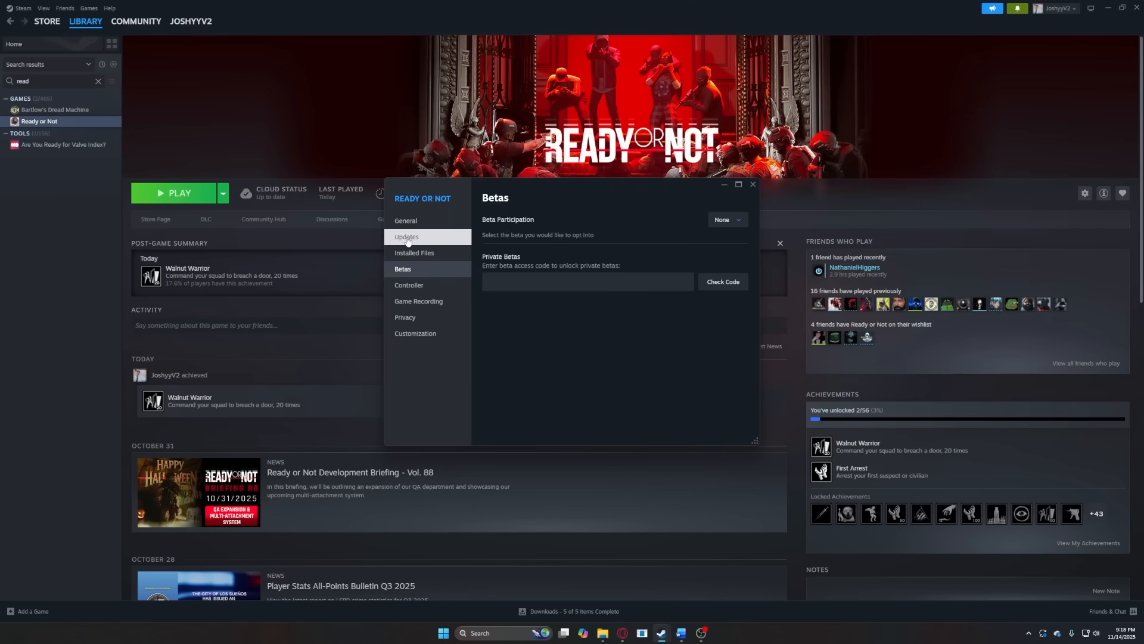
click(406, 236)
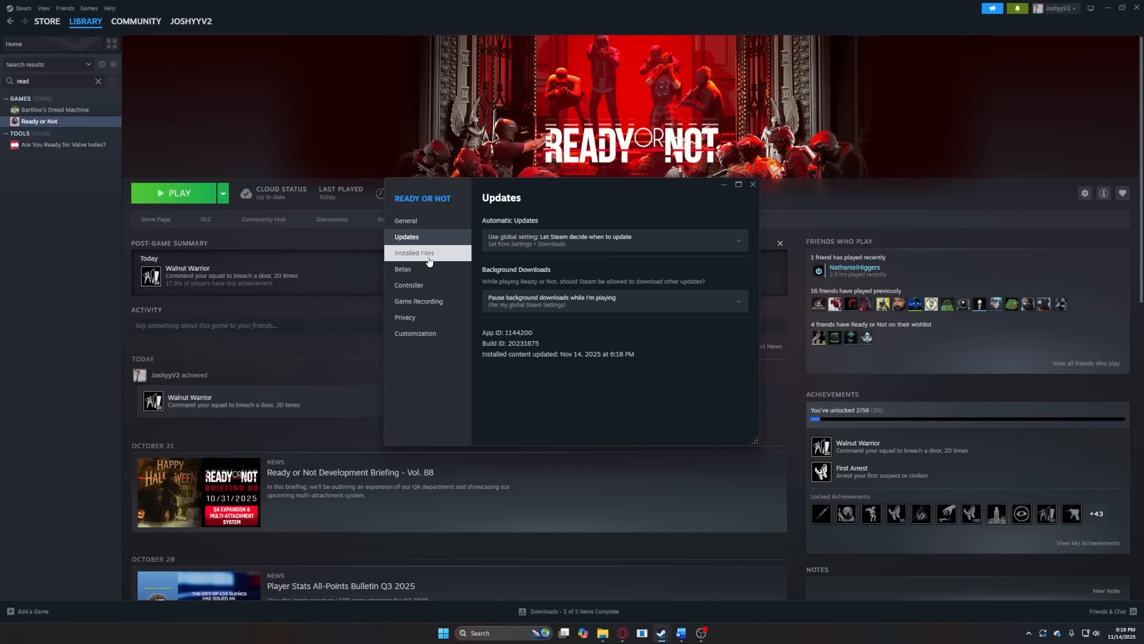
click(413, 252)
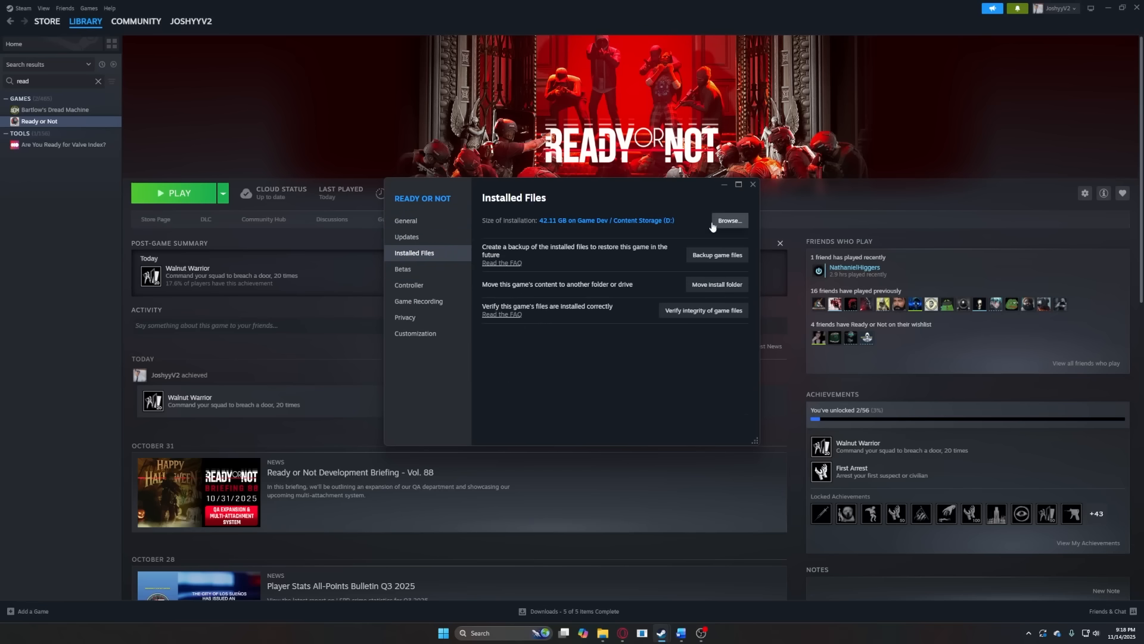
Browse into the game folder and move the .pak into ReadyOrNot\Content\Paks.
click(728, 220)
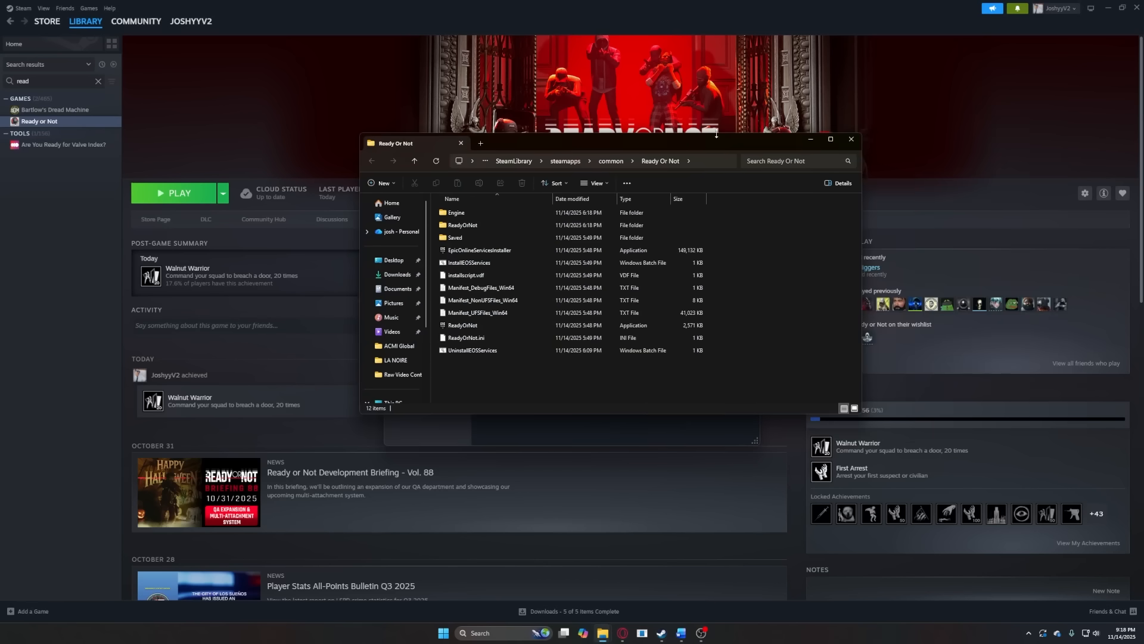
drag(394, 143, 375, 151)
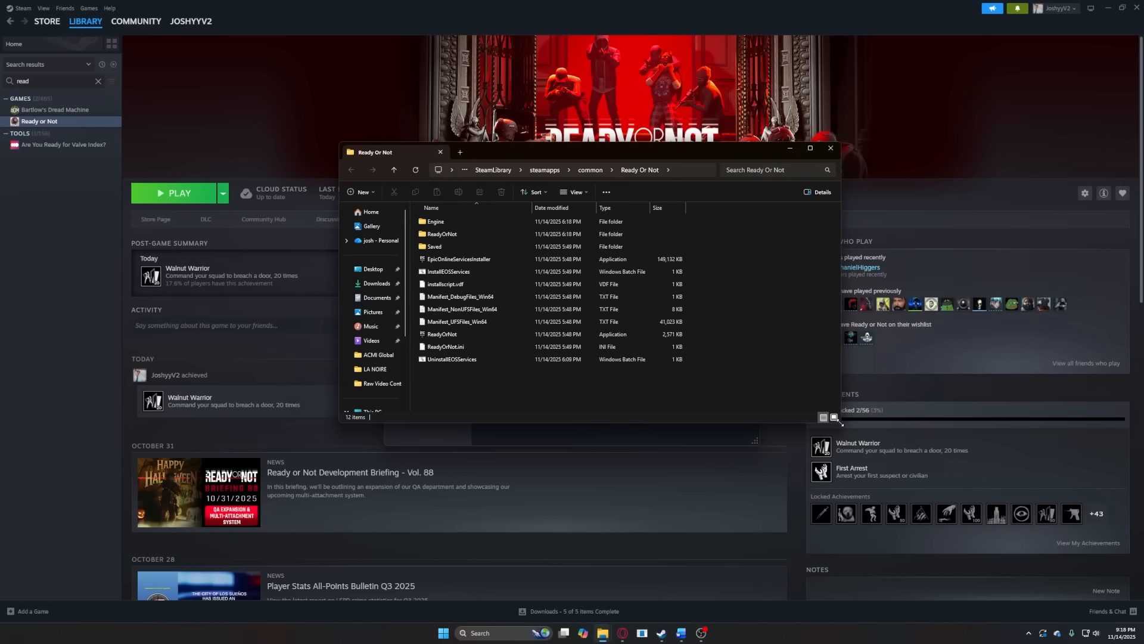
double_click(441, 234)
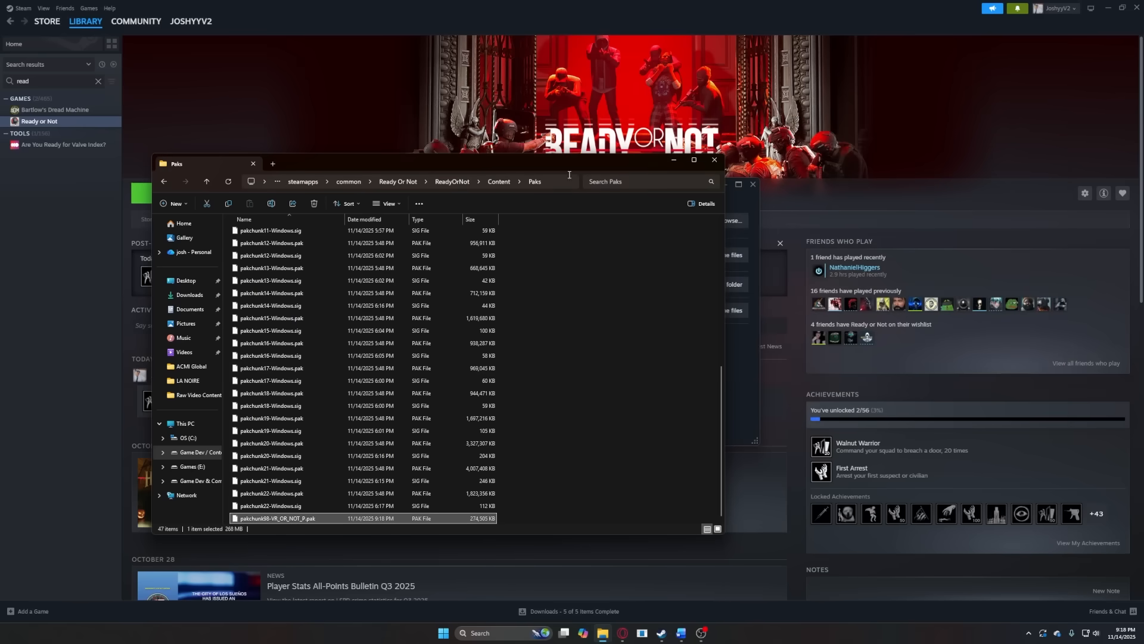
drag(570, 163, 621, 194)
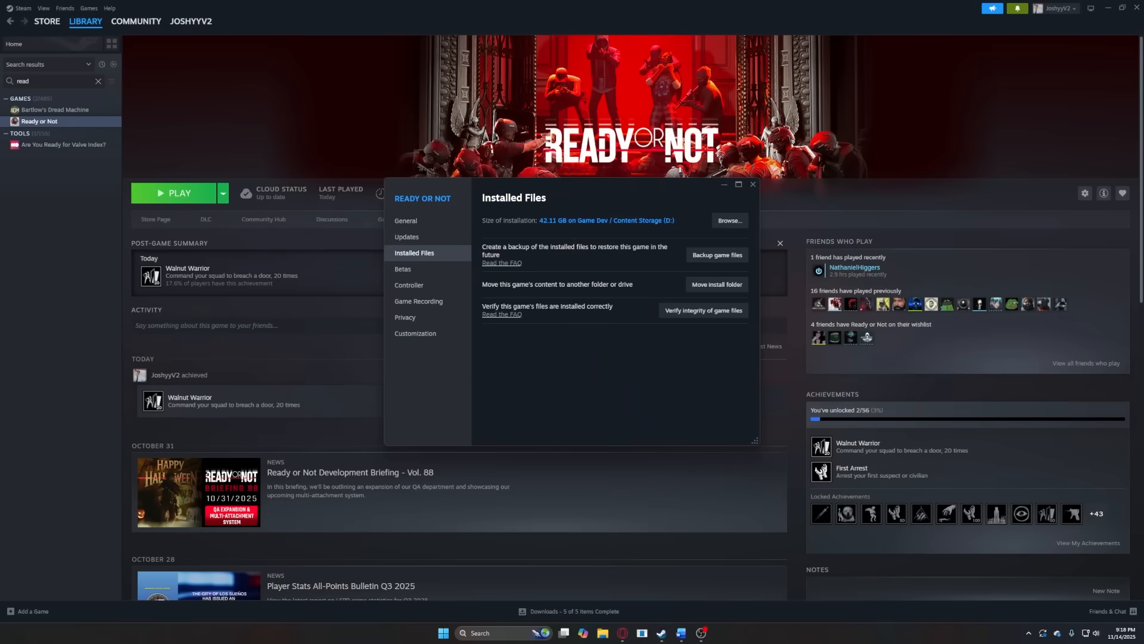
mouse_move(956, 242)
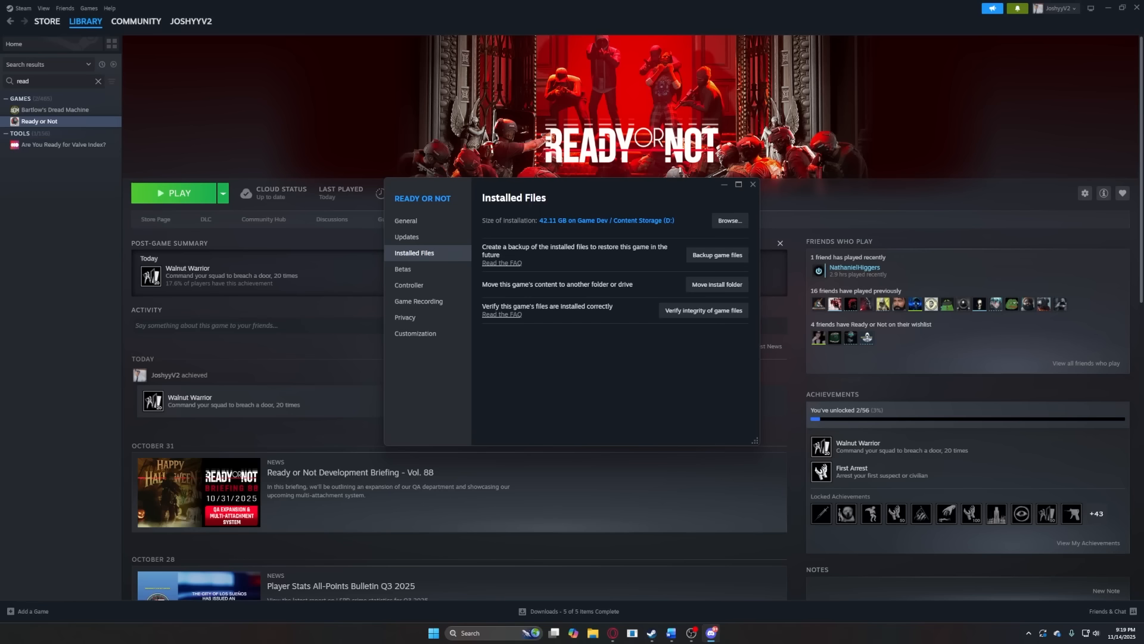
mouse_move(511, 250)
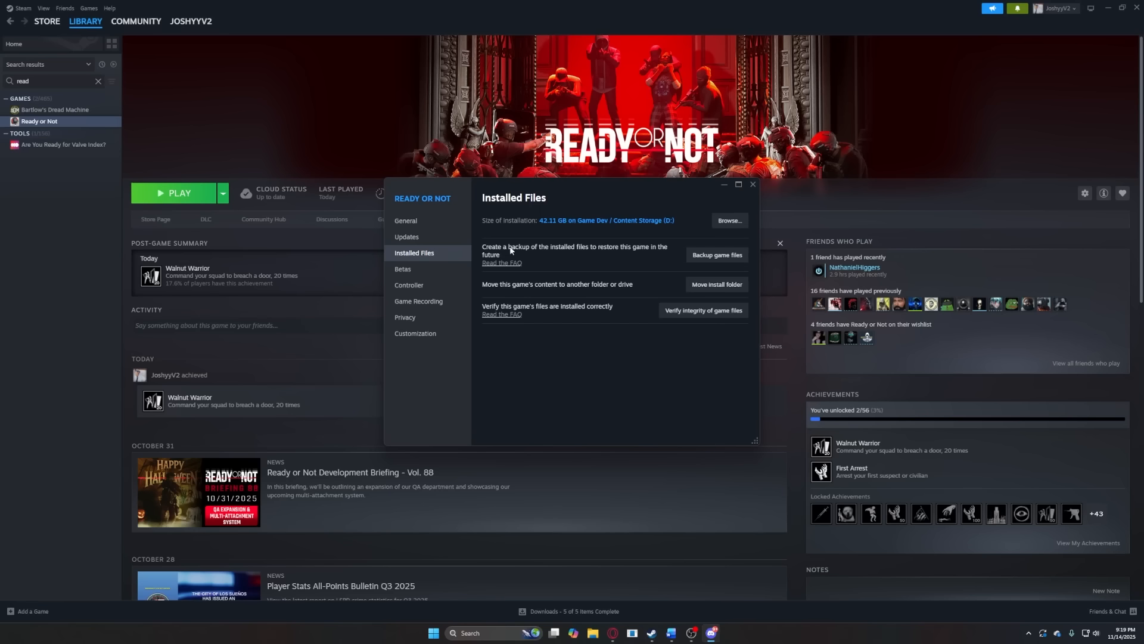
Enter launch options -usehmd -norepro -VRTweaks -VRMappings for Ready or Not.
click(752, 183)
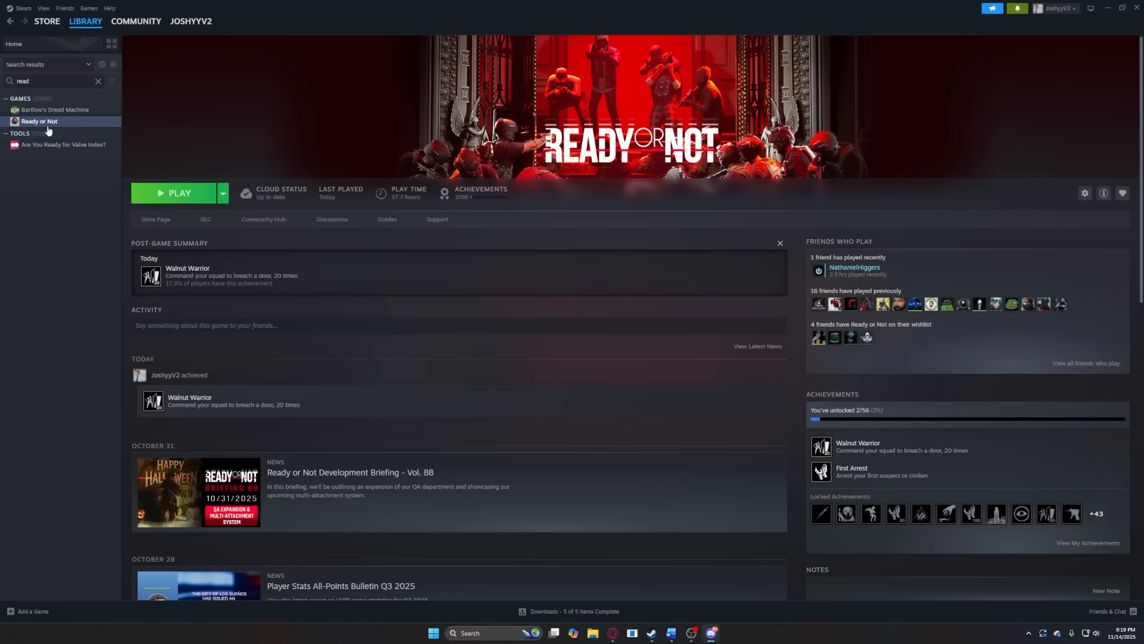
click(1085, 193)
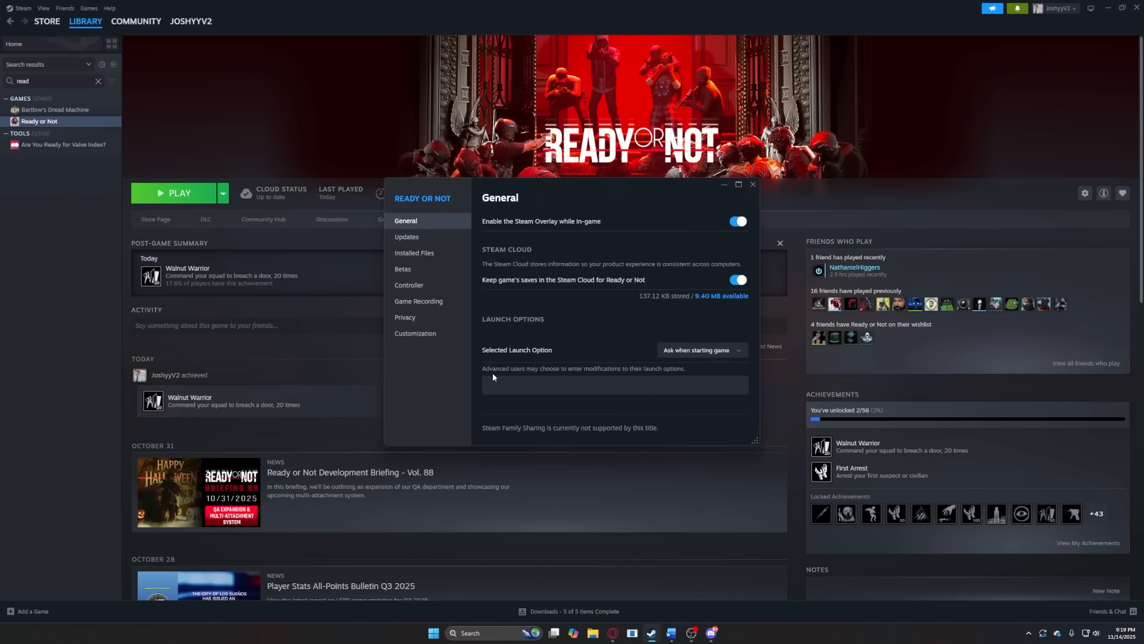
text(-usehmd -norepro -VRTweaks -VRMappings)
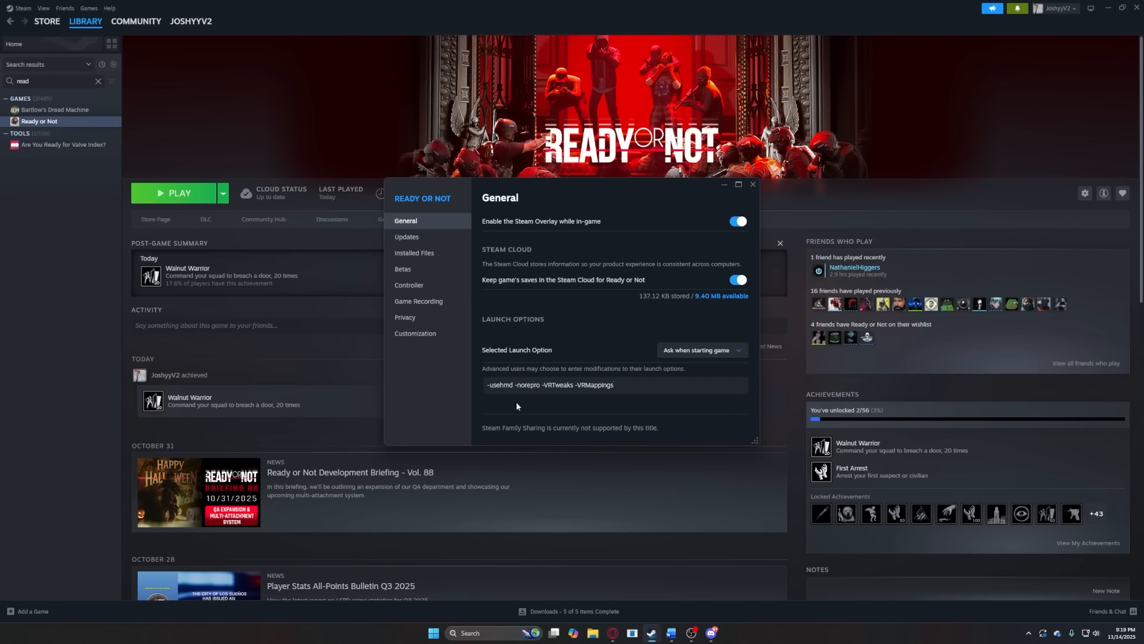
Choose the DirectX 11 launch mode and start Ready or Not.
click(699, 350)
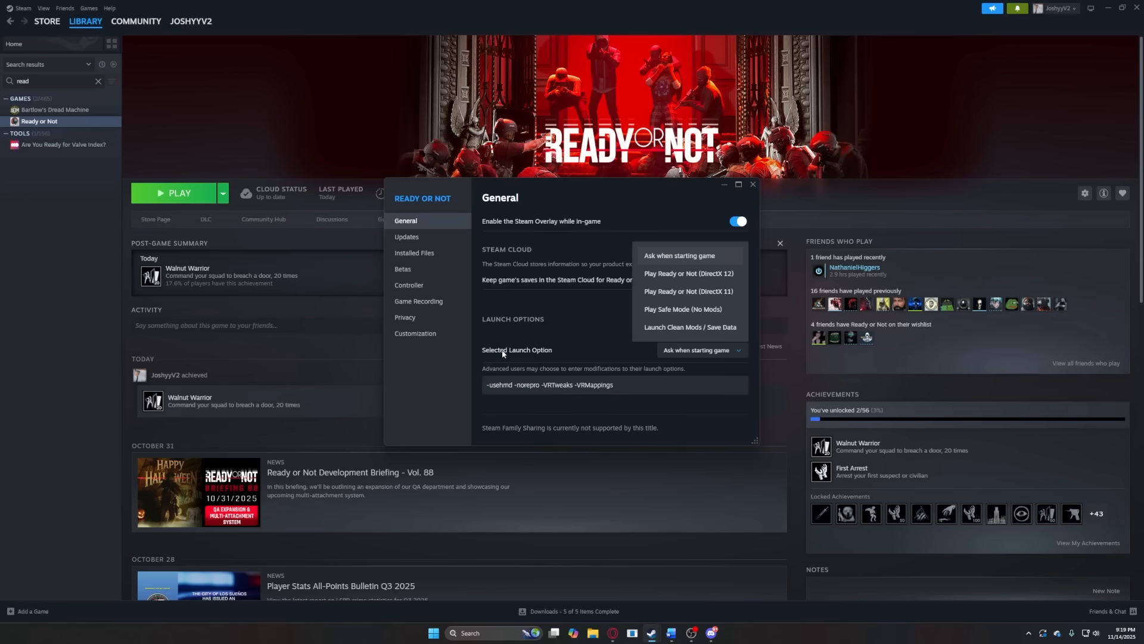
mouse_move(699, 296)
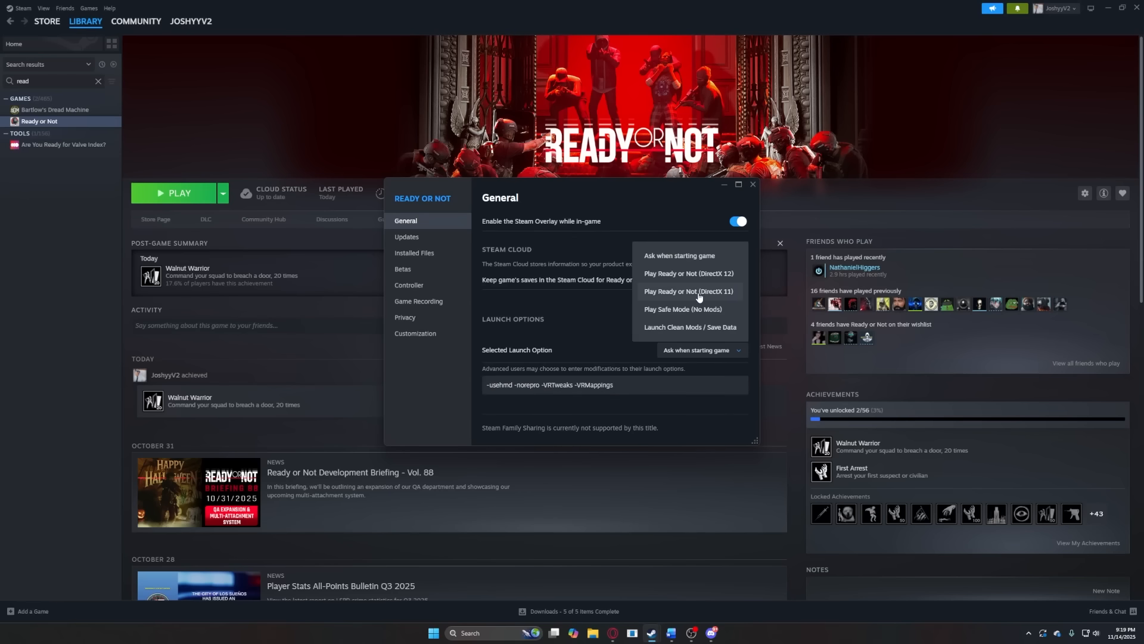
click(752, 184)
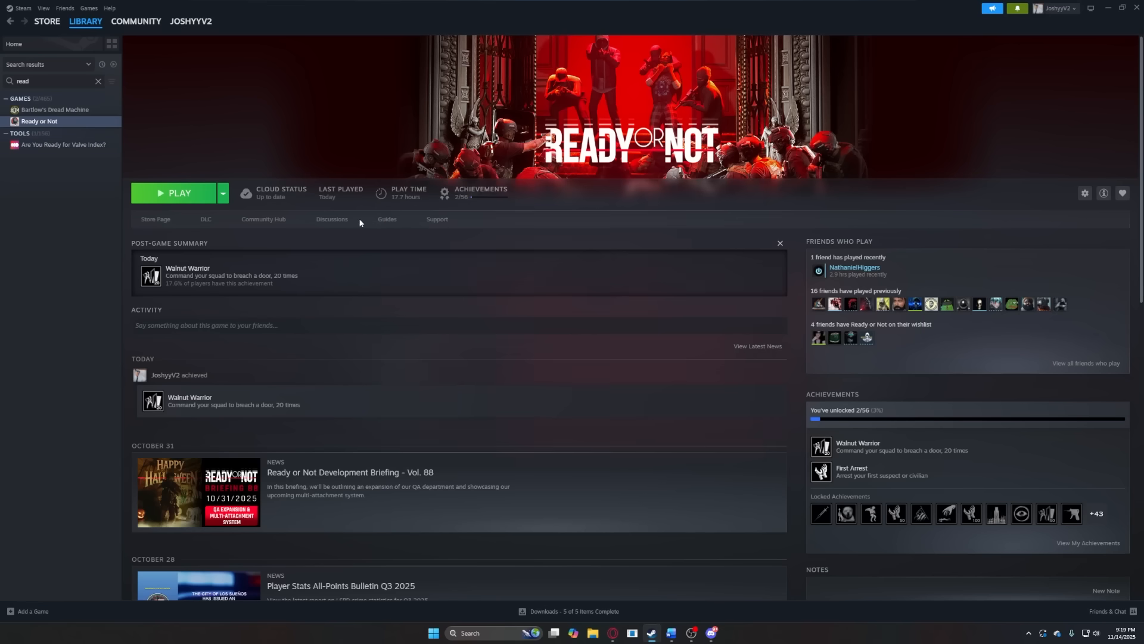
click(180, 193)
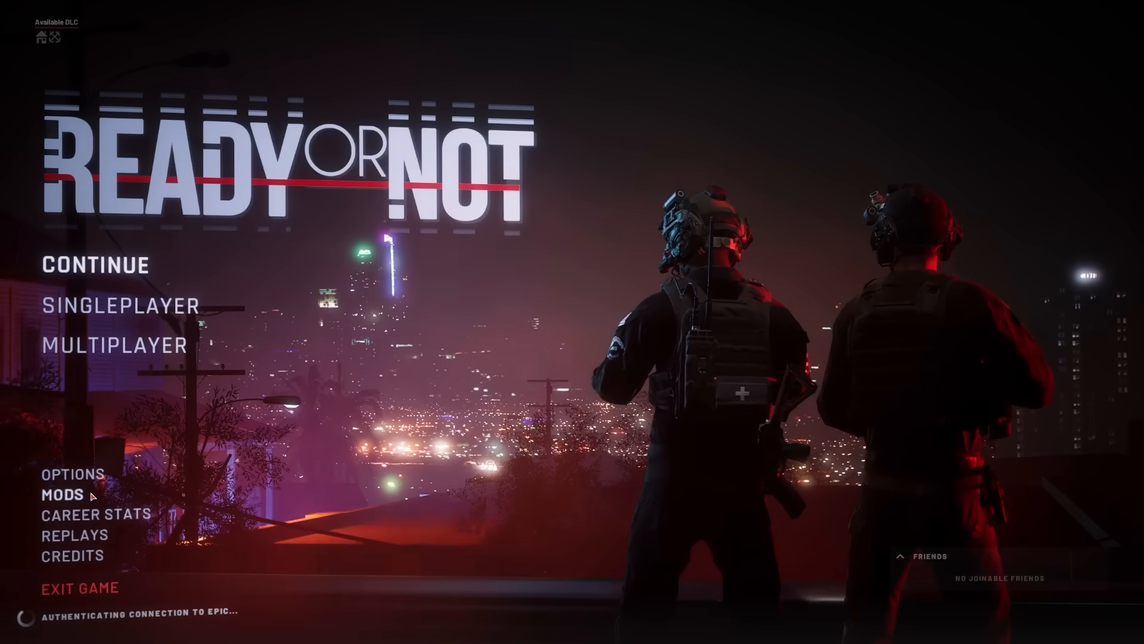
Set the graphics preset to Low in the game options.
click(70, 473)
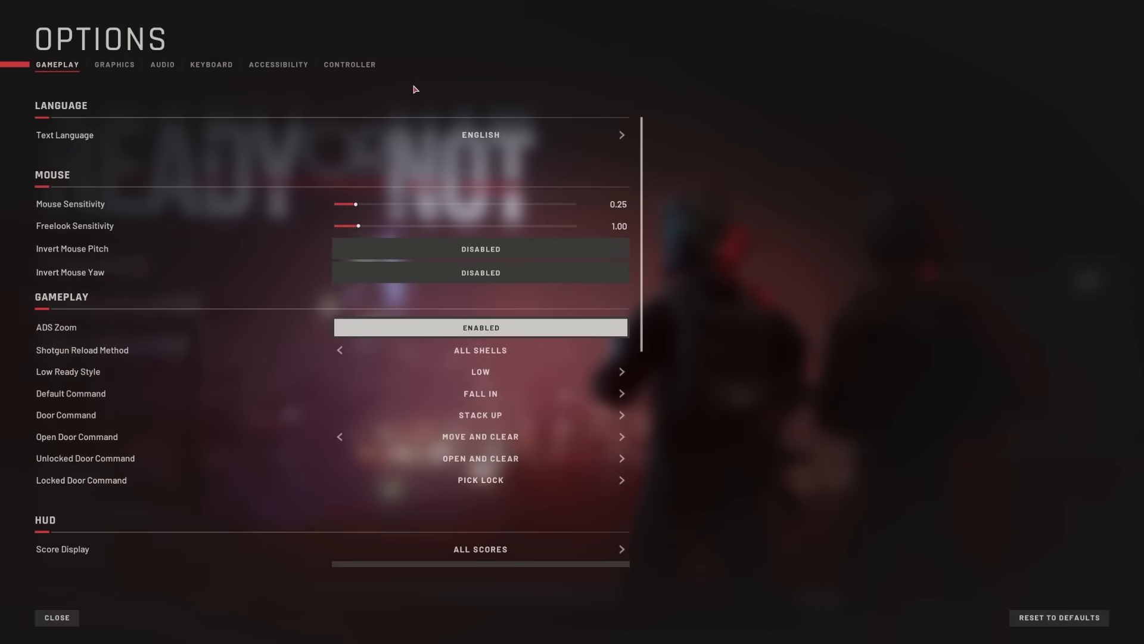
click(115, 64)
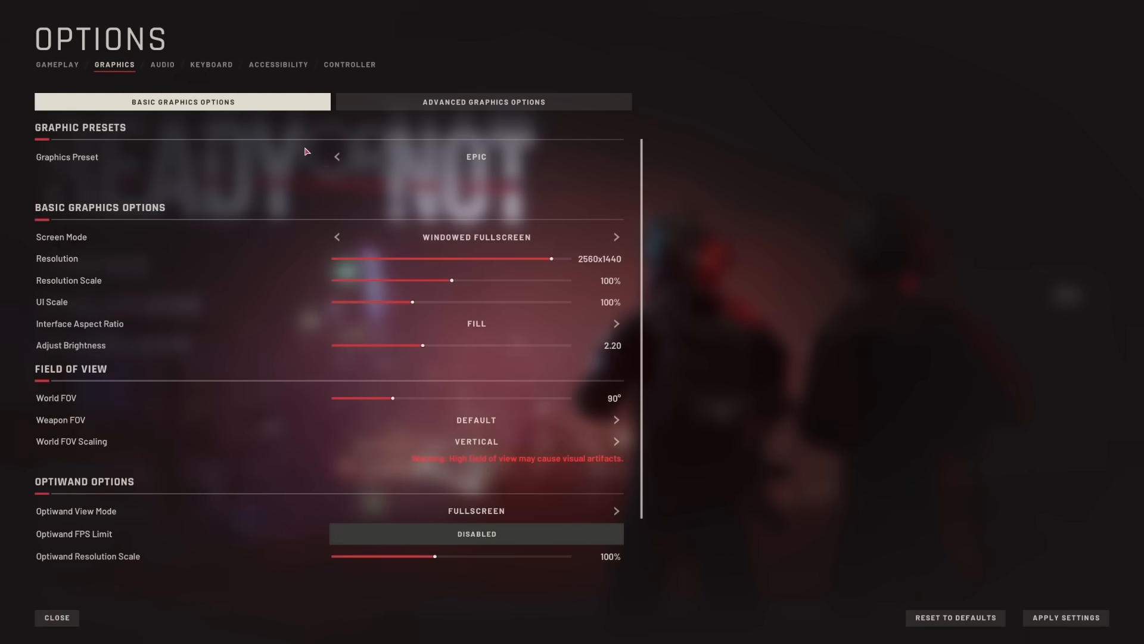
click(337, 156)
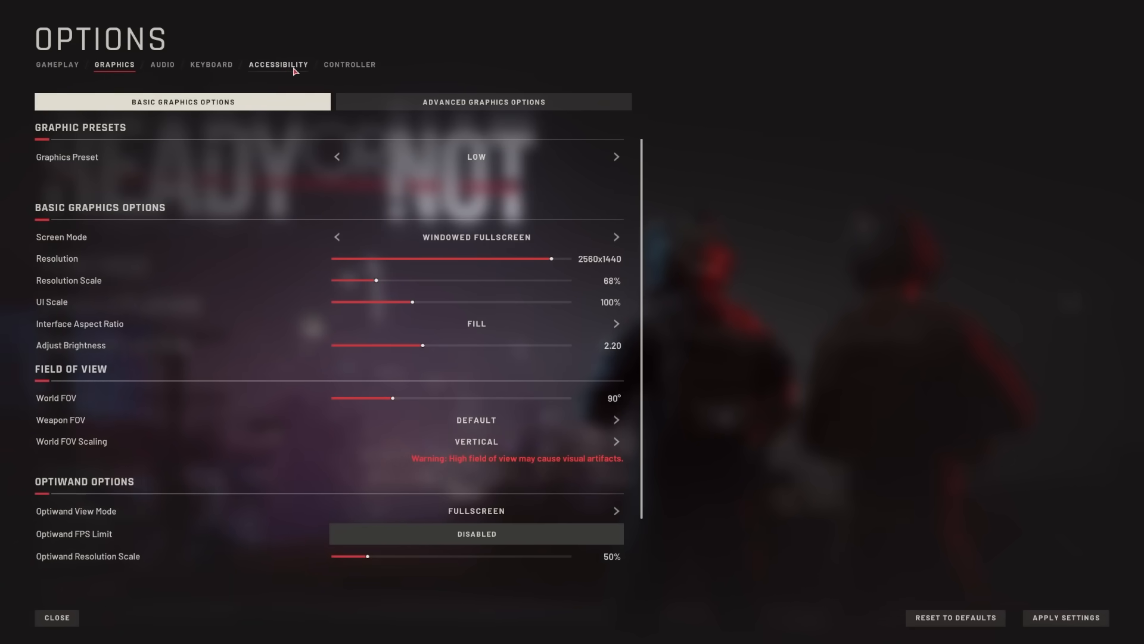
Turn controller Aim Assist Intensity off and return to the main menu.
click(350, 65)
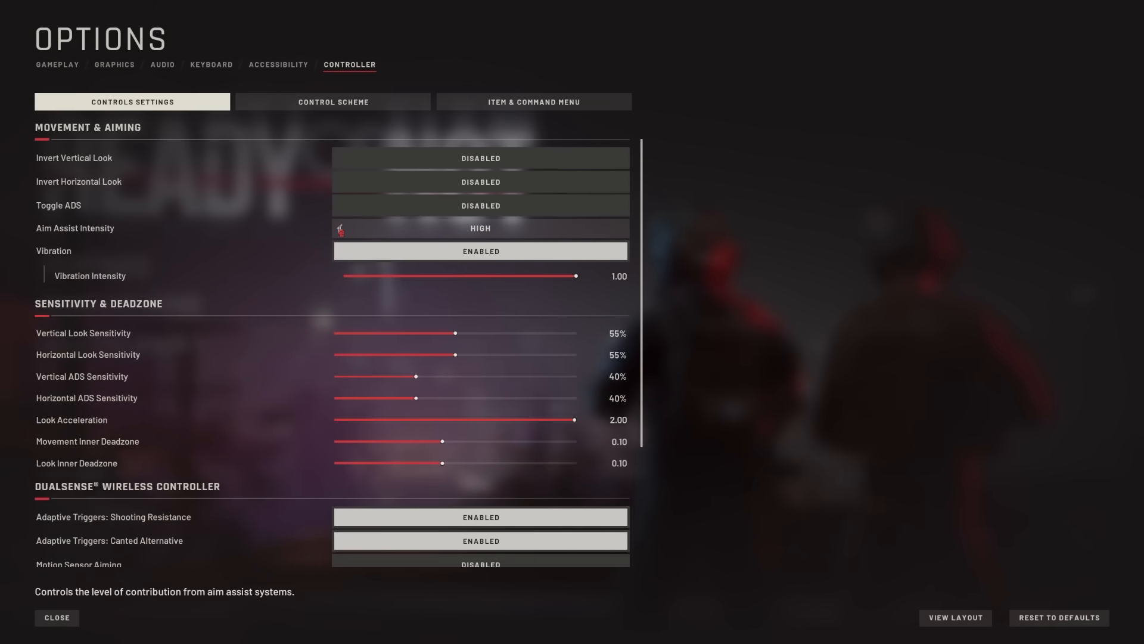
click(340, 228)
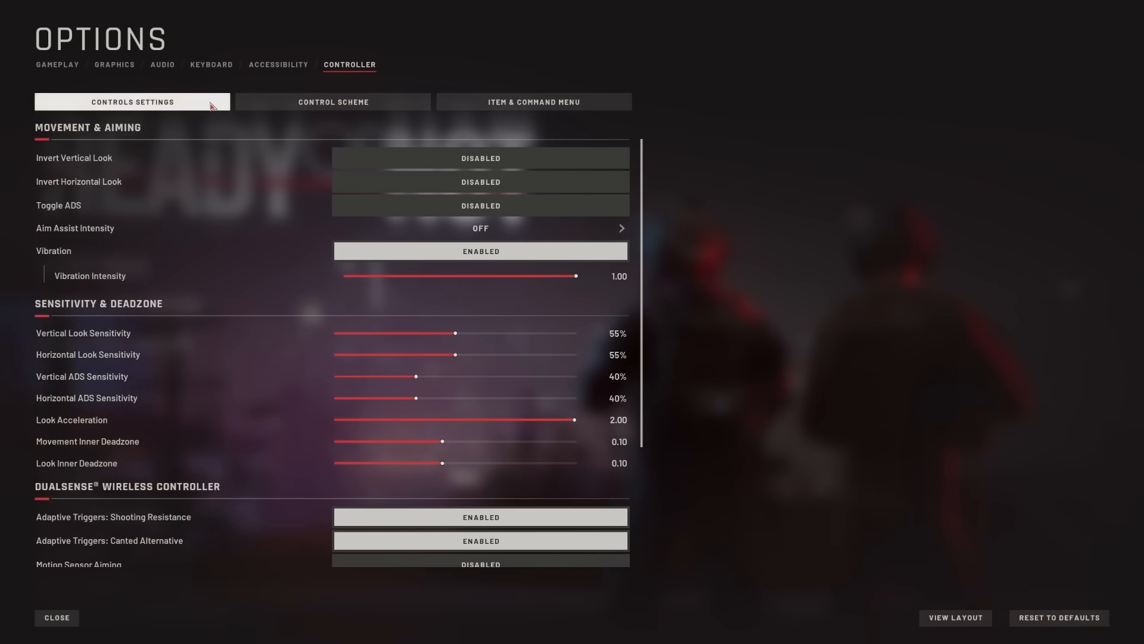
click(114, 65)
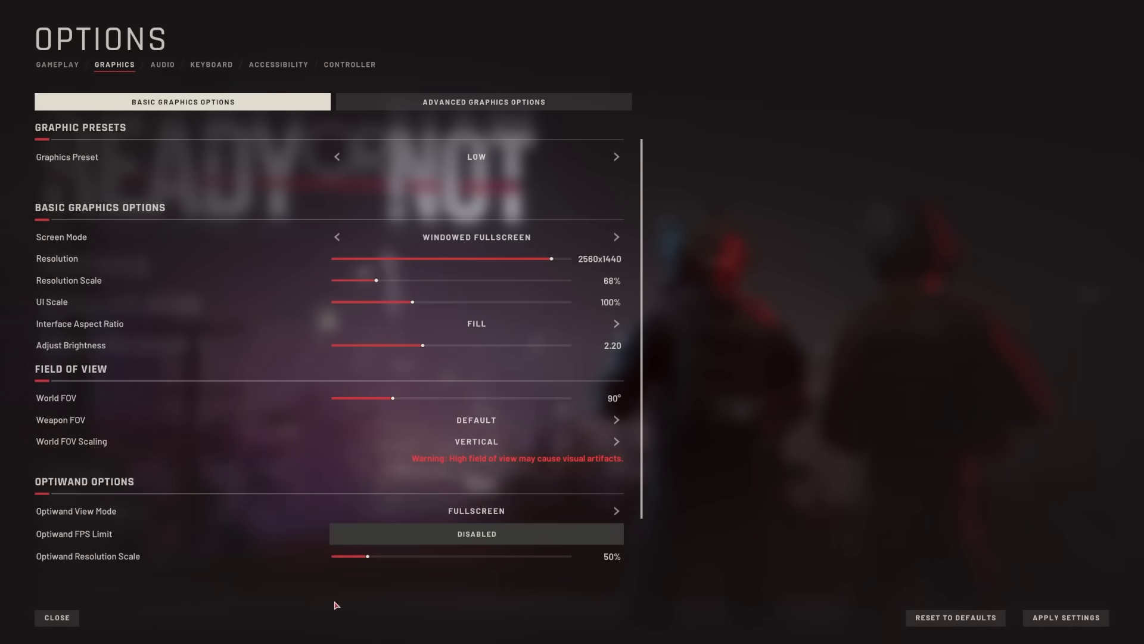
click(56, 616)
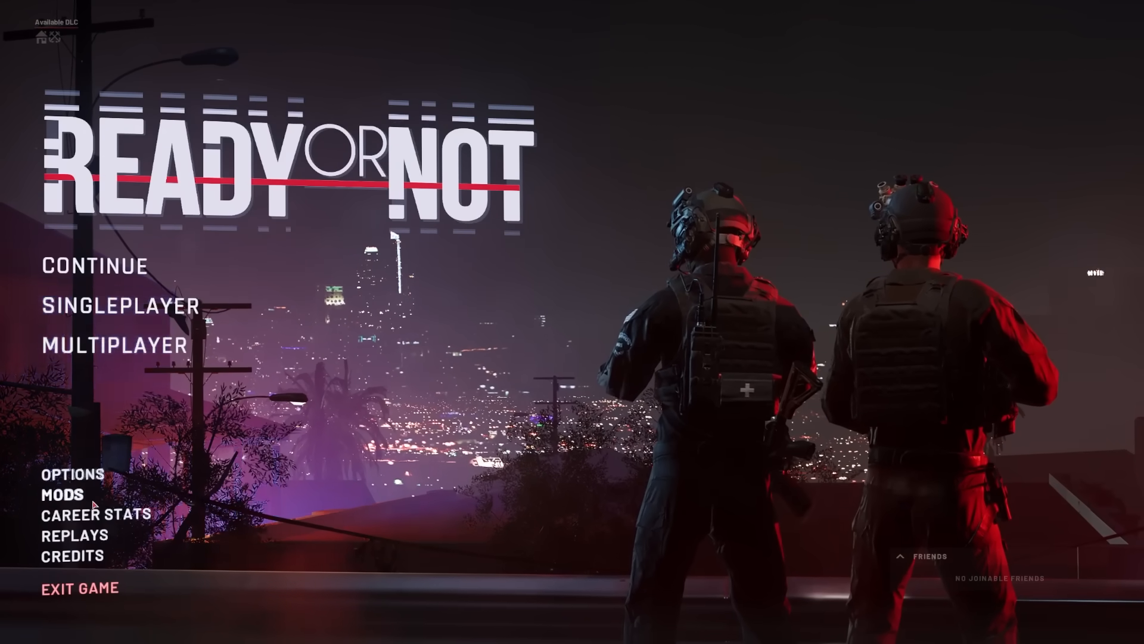
click(70, 473)
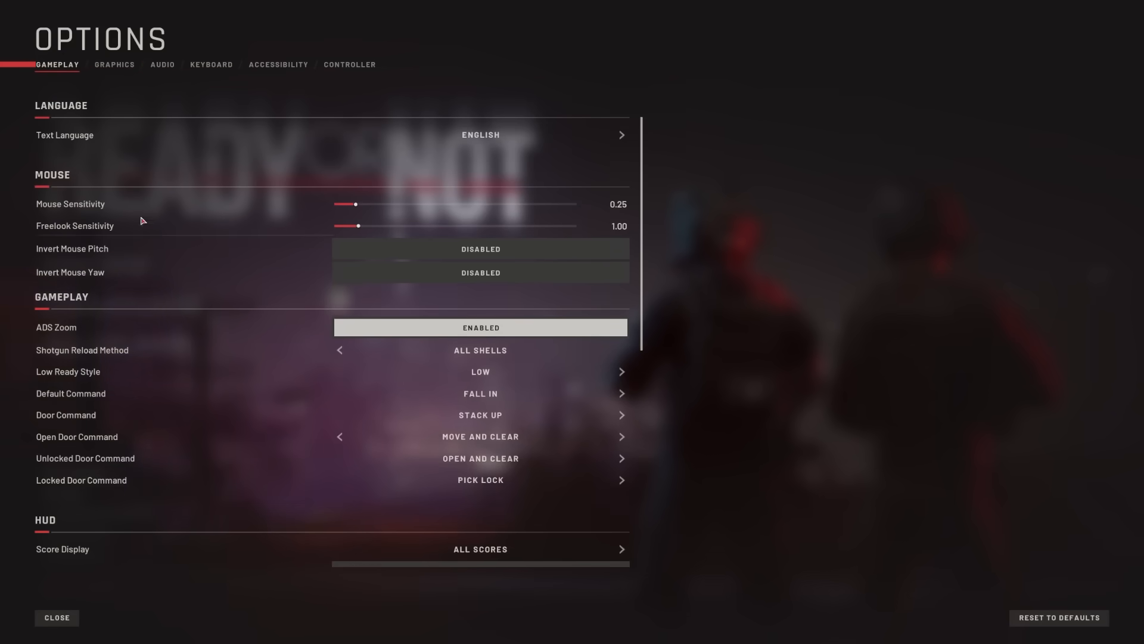
click(115, 64)
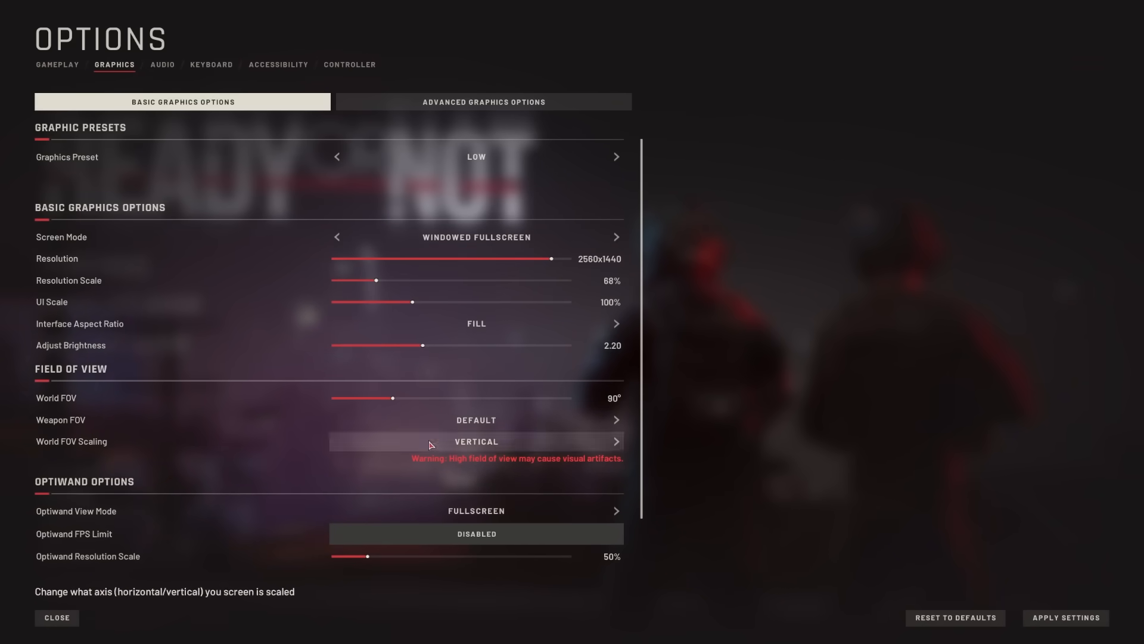
scroll(down, 3)
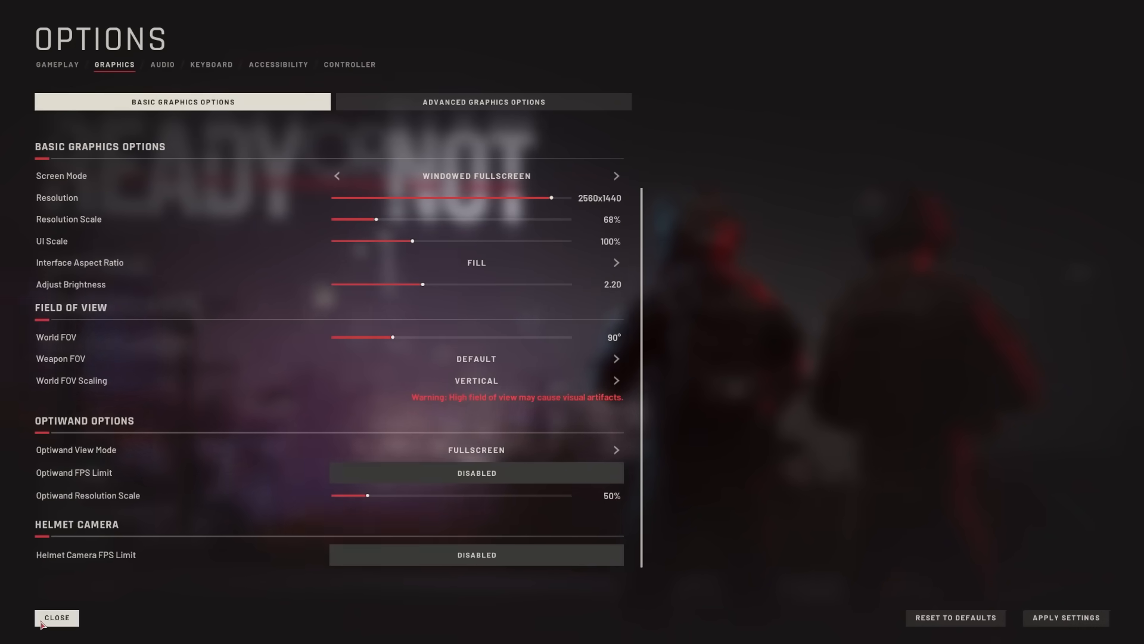
click(56, 616)
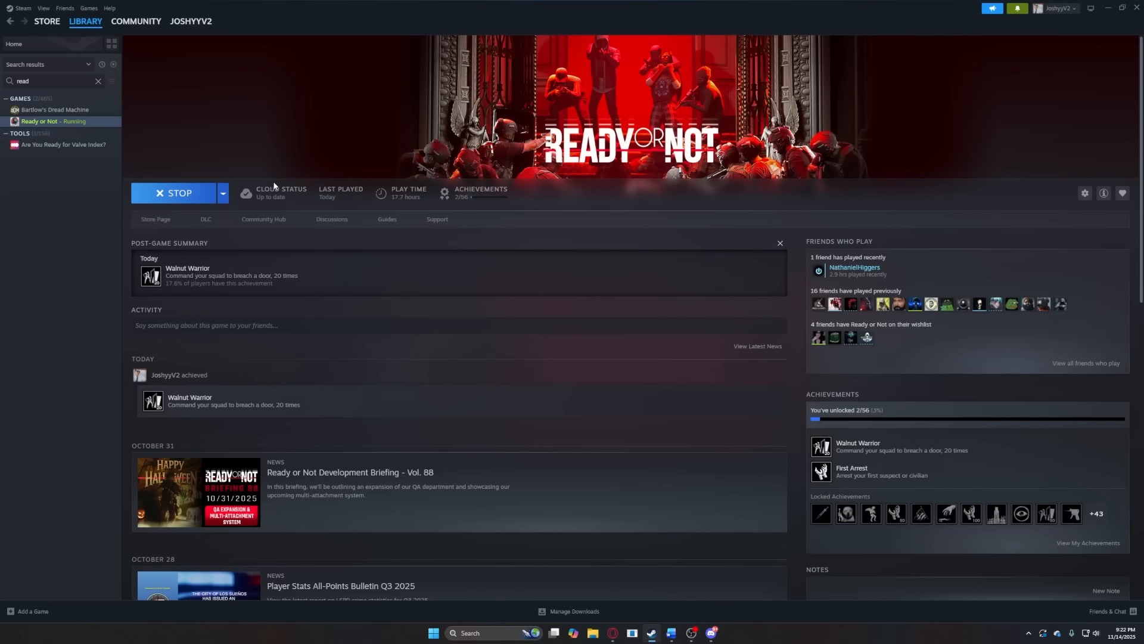
Stop the running Ready or Not from its Steam library page.
click(175, 193)
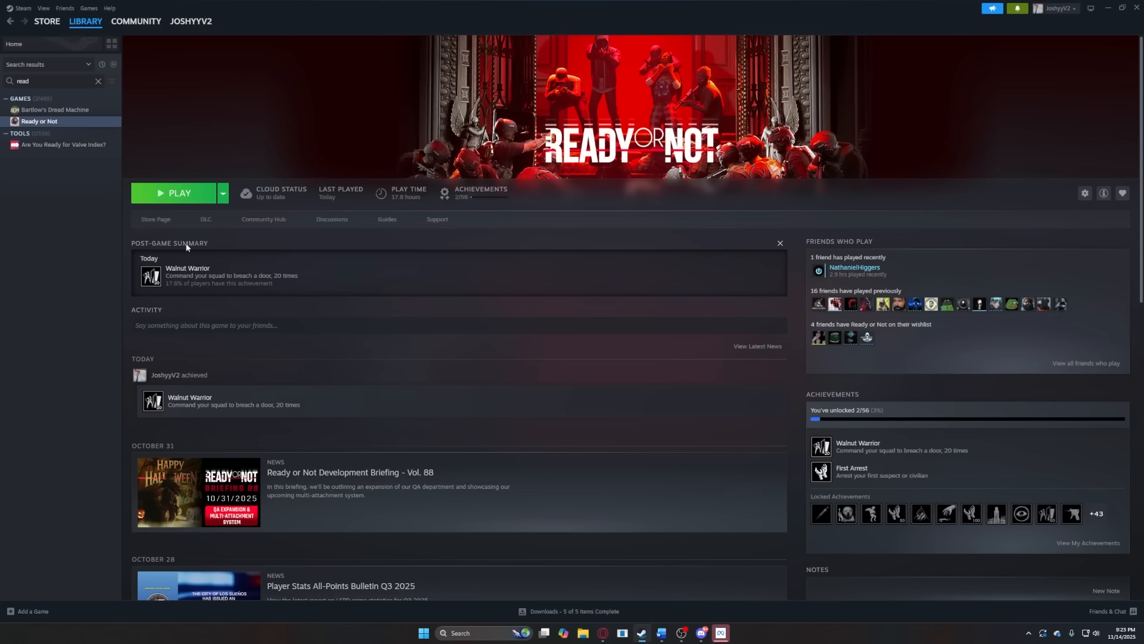
click(179, 193)
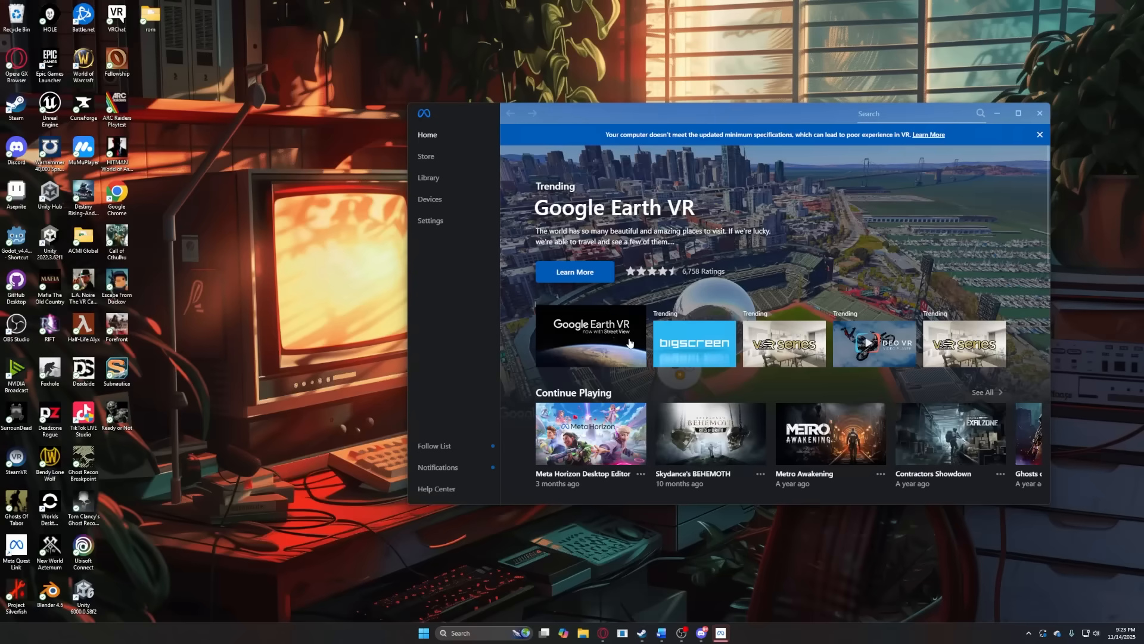
Bring up the Meta Quest Link home screen from the taskbar.
click(431, 199)
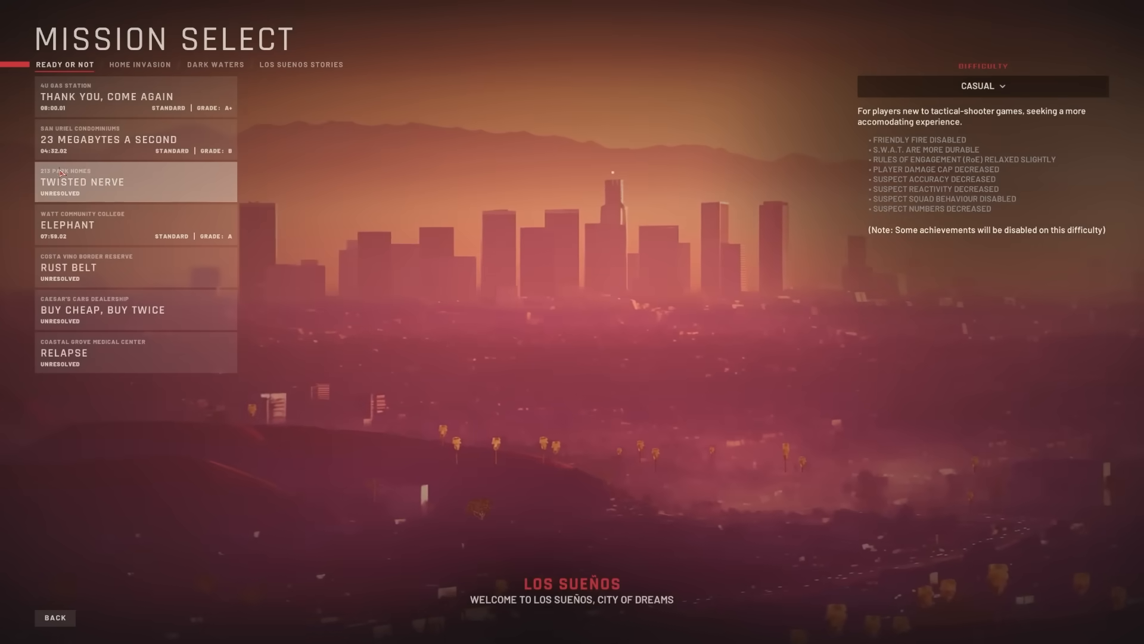
Deploy to the Thank You, Come Again mission at the 4U Gas Station.
click(135, 96)
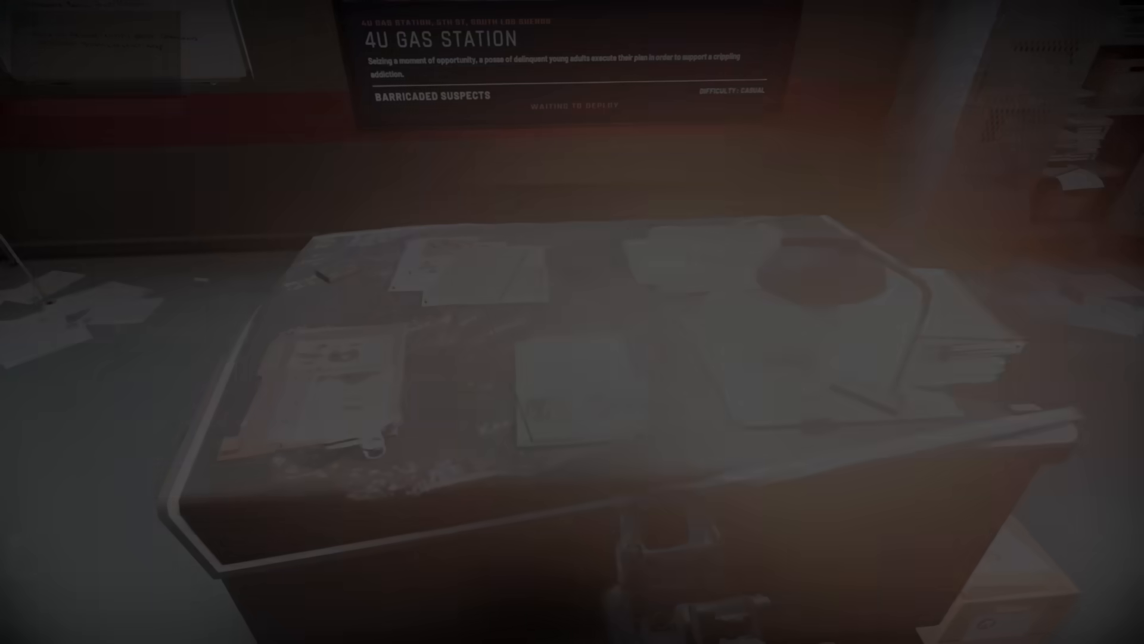